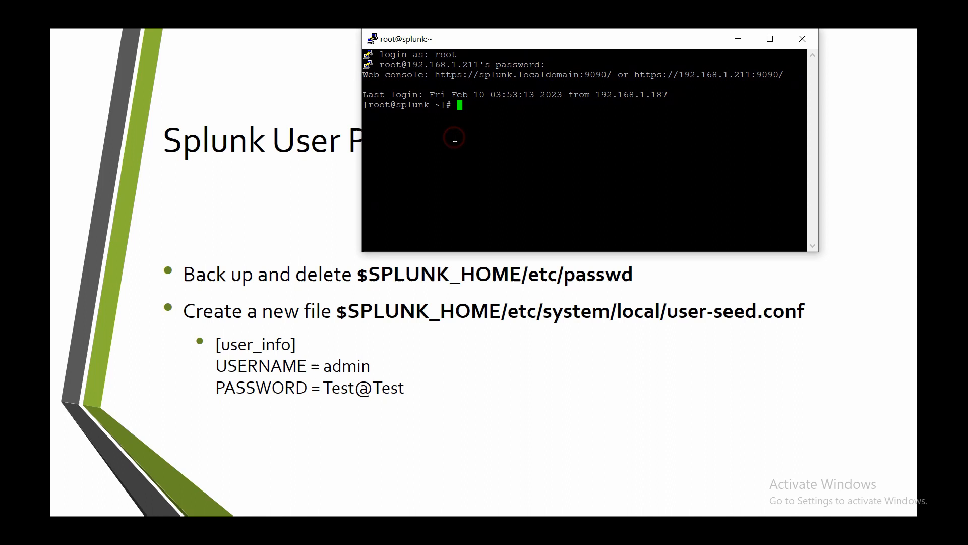
Change into /opt/splunk/etc/ and list its contents, including the passwd file.
{"action": "type", "text": "cd /opt/"}
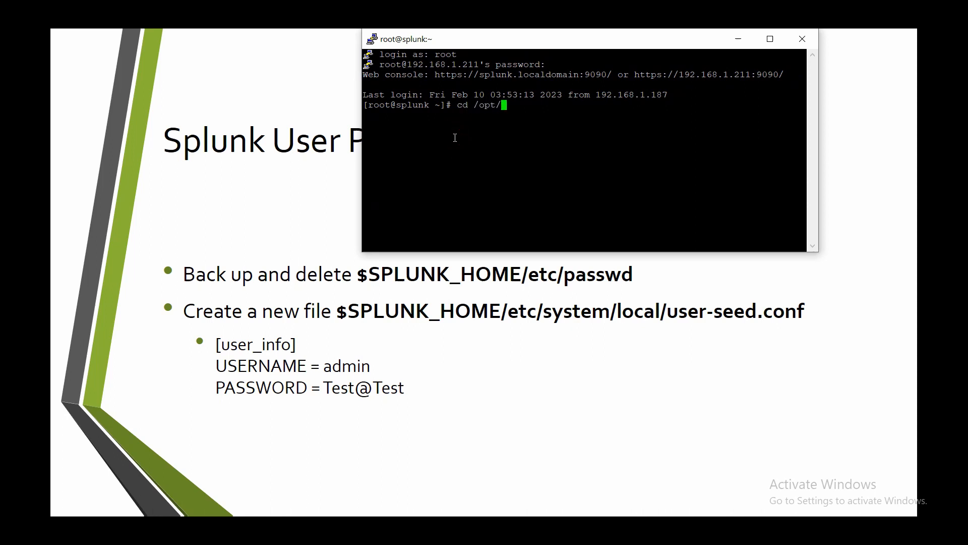
{"action": "type", "text": "splunk/etc/"}
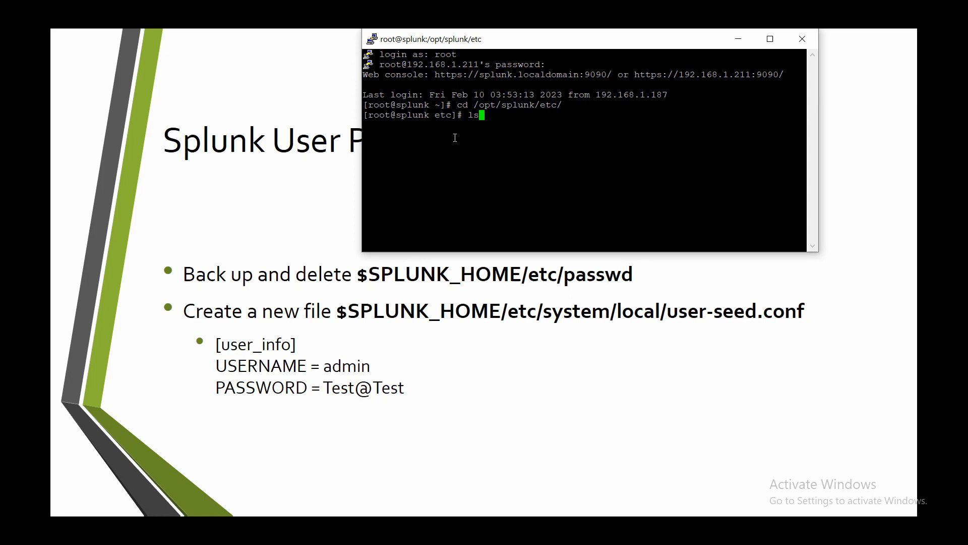
{"action": "key", "text": "Return"}
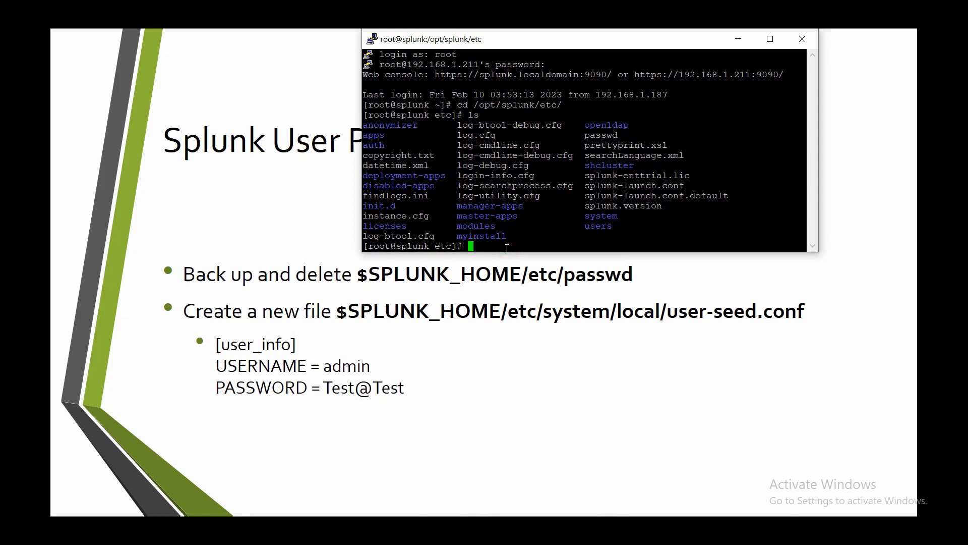
Rename passwd to passwd.back with mv as a backup.
{"action": "type", "text": "mv p"}
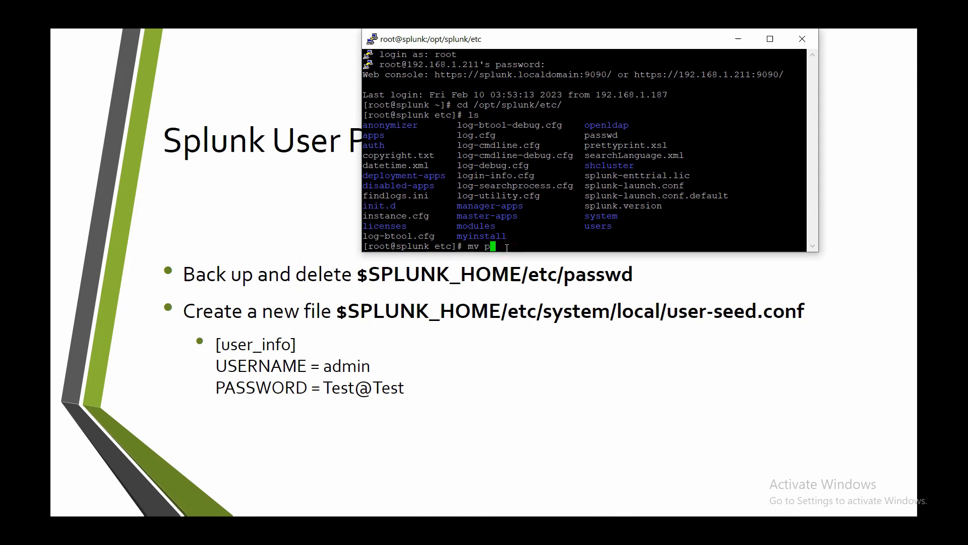
{"action": "type", "text": "asswd pa"}
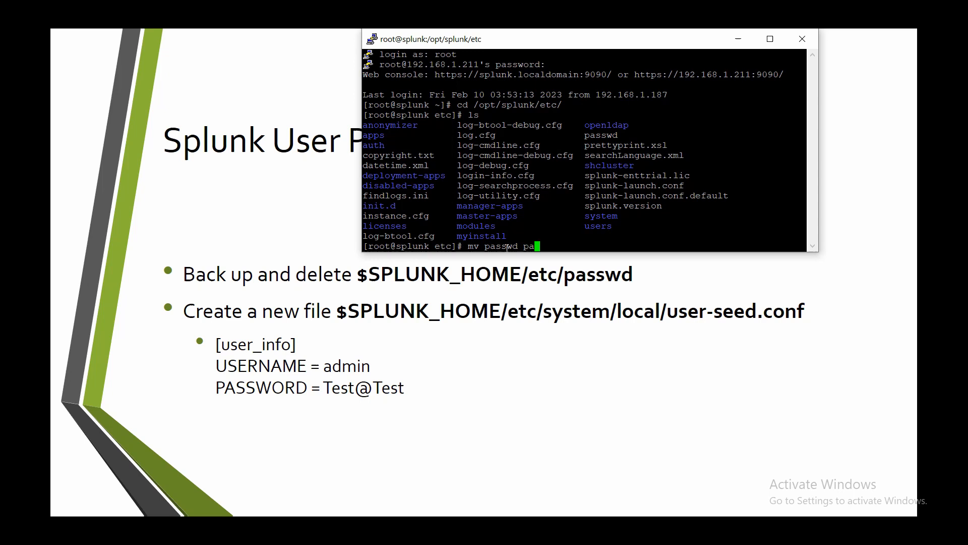
{"action": "type", "text": "sswd."}
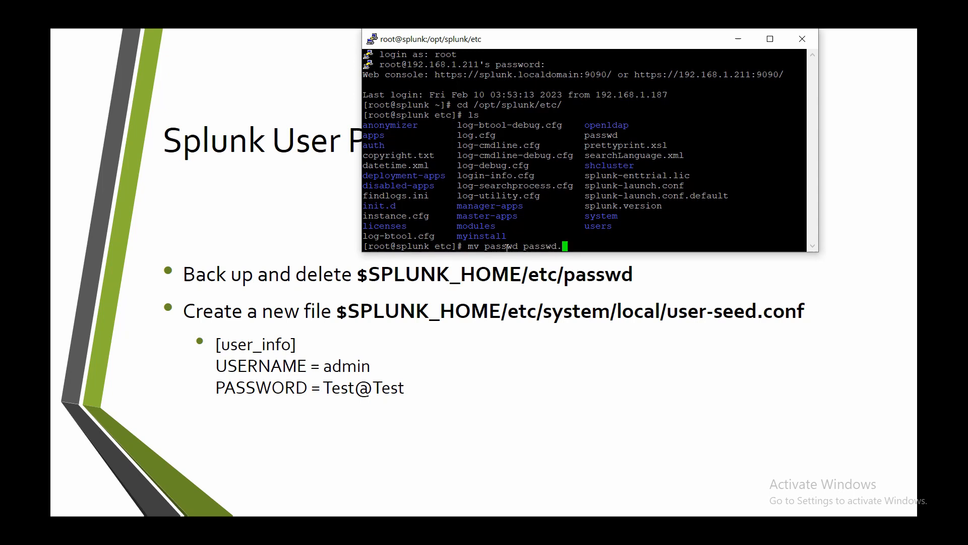
{"action": "key", "text": "Return"}
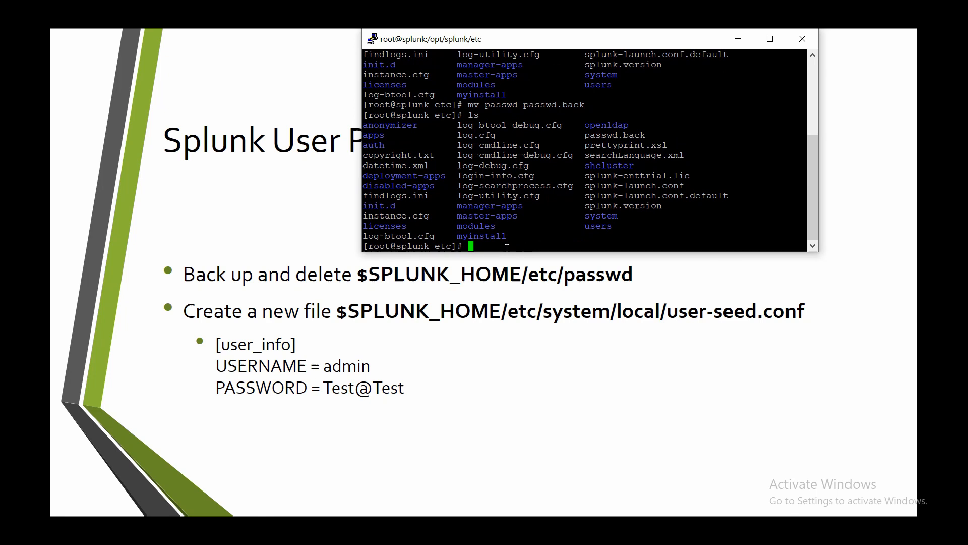
{"action": "mouse_move", "coordinate": [624, 133]}
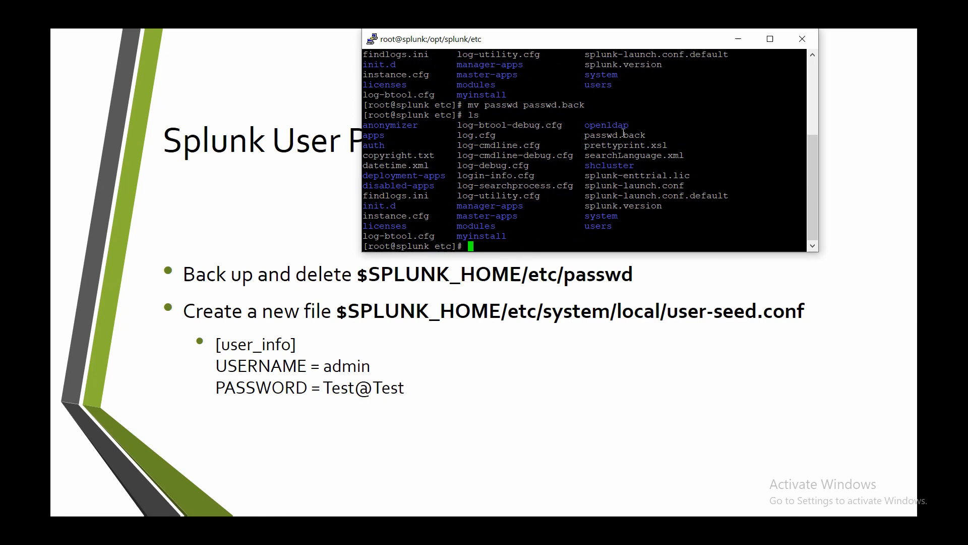
Change into /opt/splunk/etc/system/local/ and list authorize.conf, migration.conf, README and server.conf.
{"action": "type", "text": "cd"}
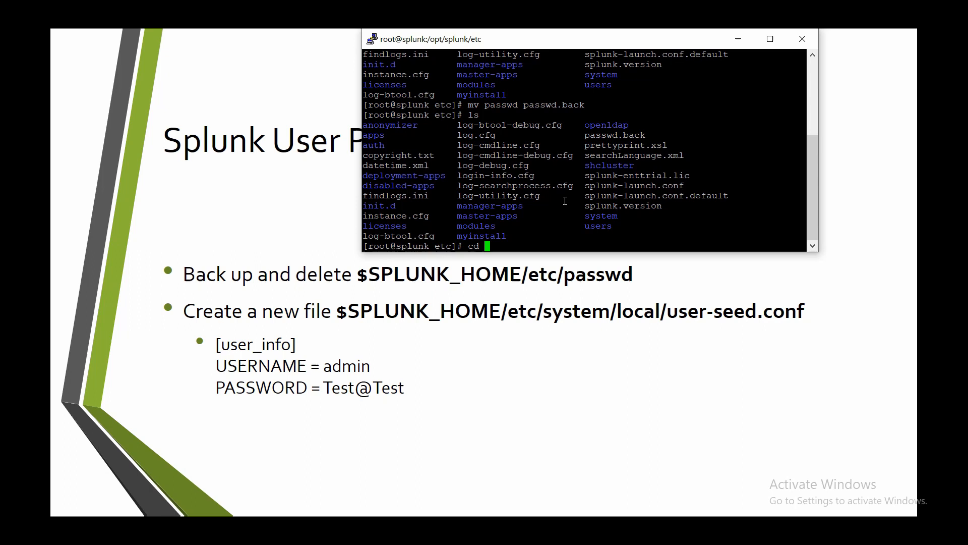
{"action": "type", "text": "/"}
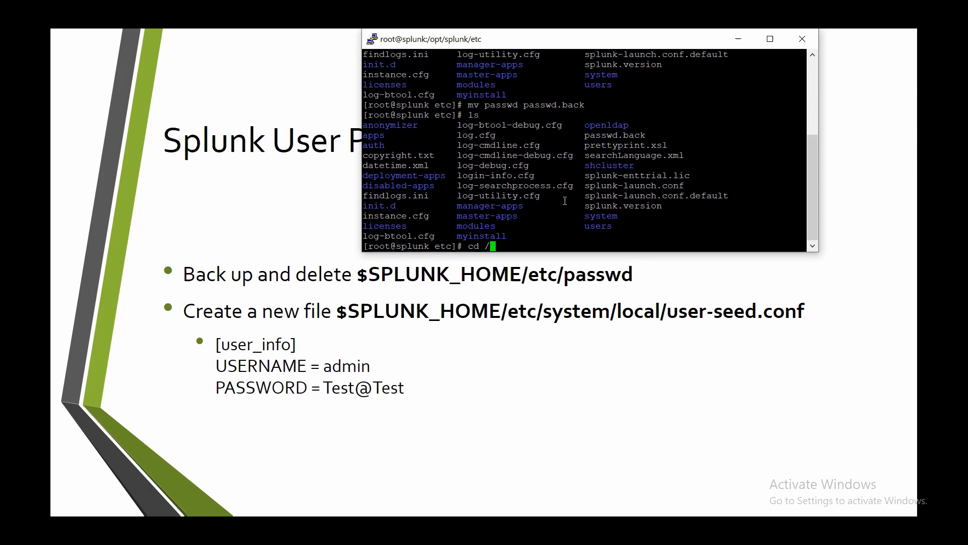
{"action": "type", "text": "sy"}
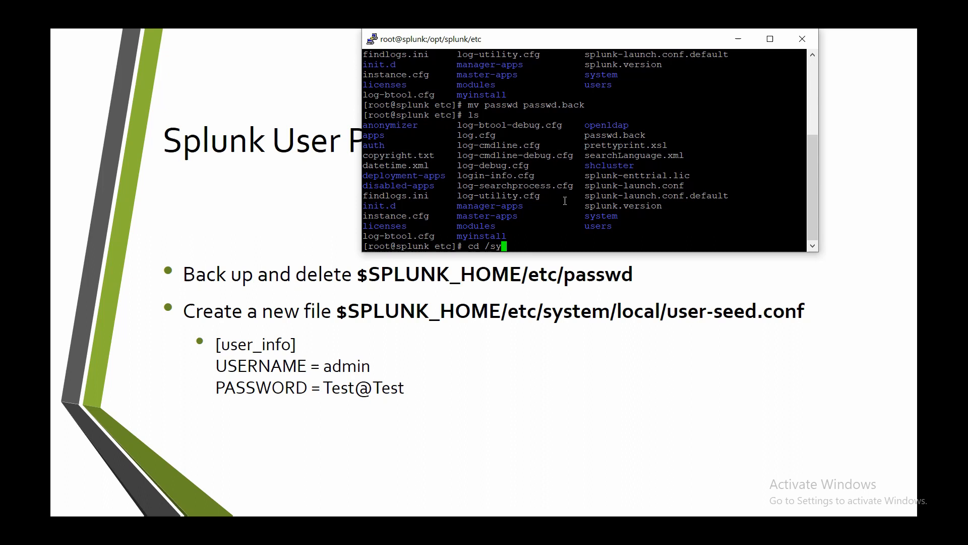
{"action": "key", "text": "Backspace"}
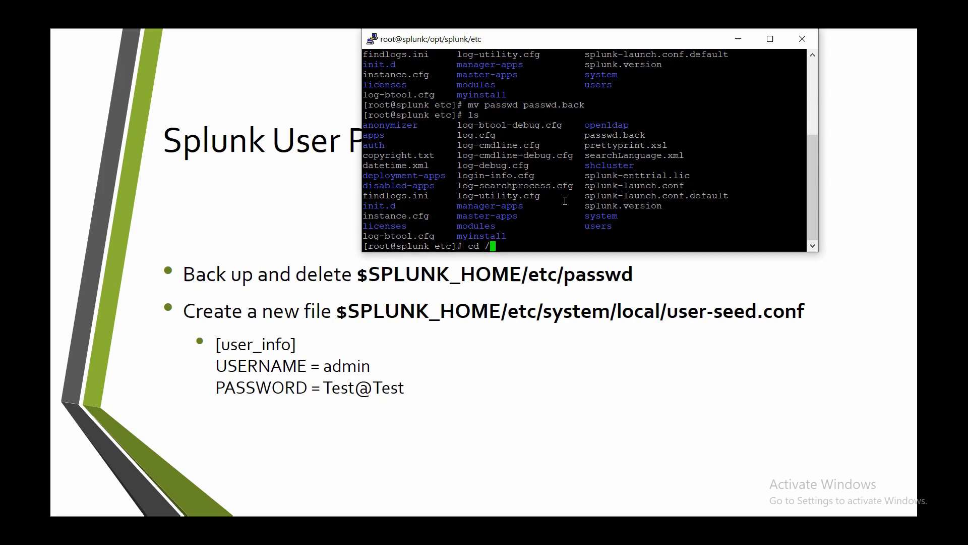
{"action": "type", "text": "opt/splunk/"}
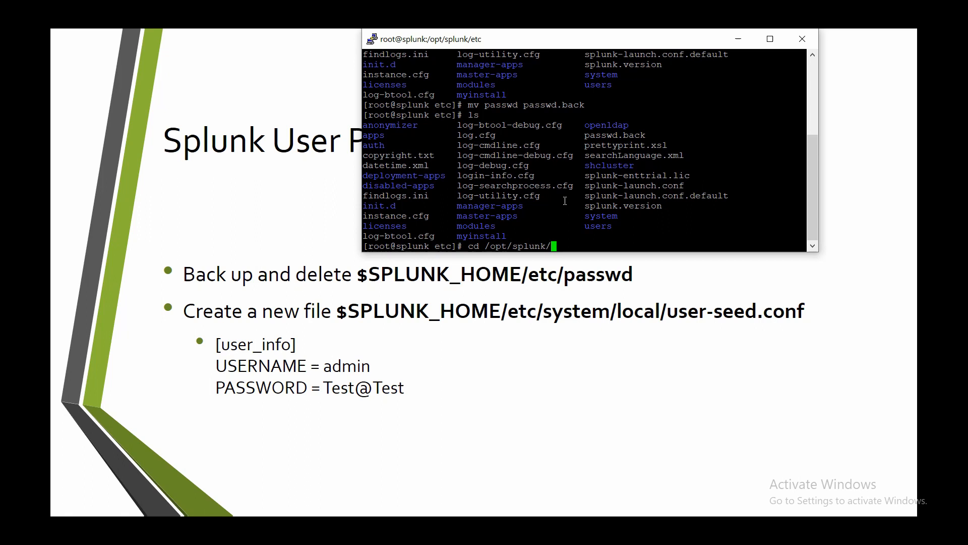
{"action": "type", "text": "etc/"}
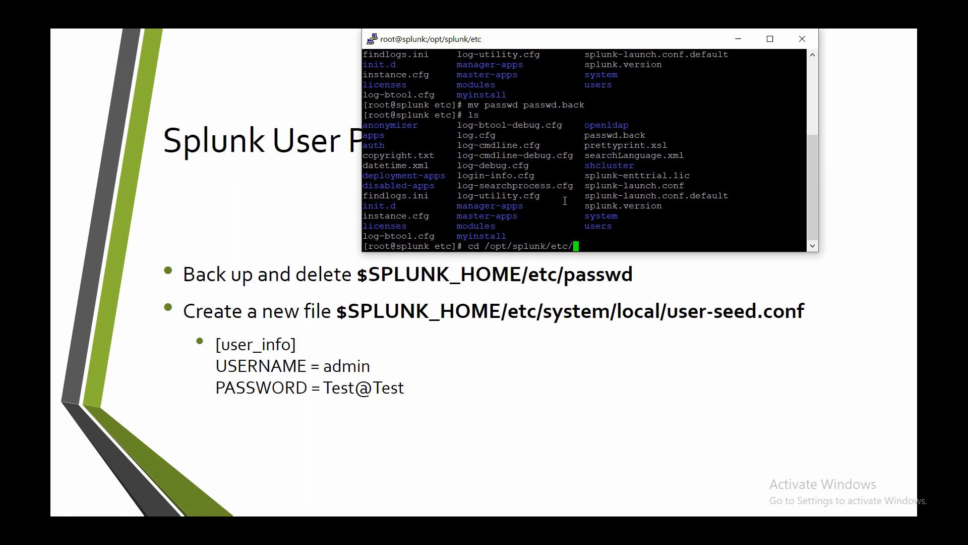
{"action": "type", "text": "system/"}
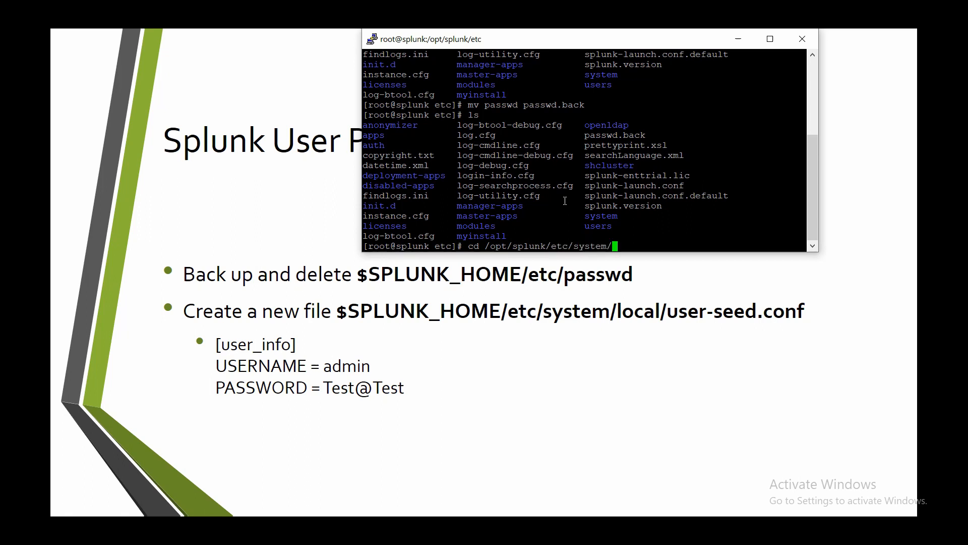
{"action": "type", "text": "loc"}
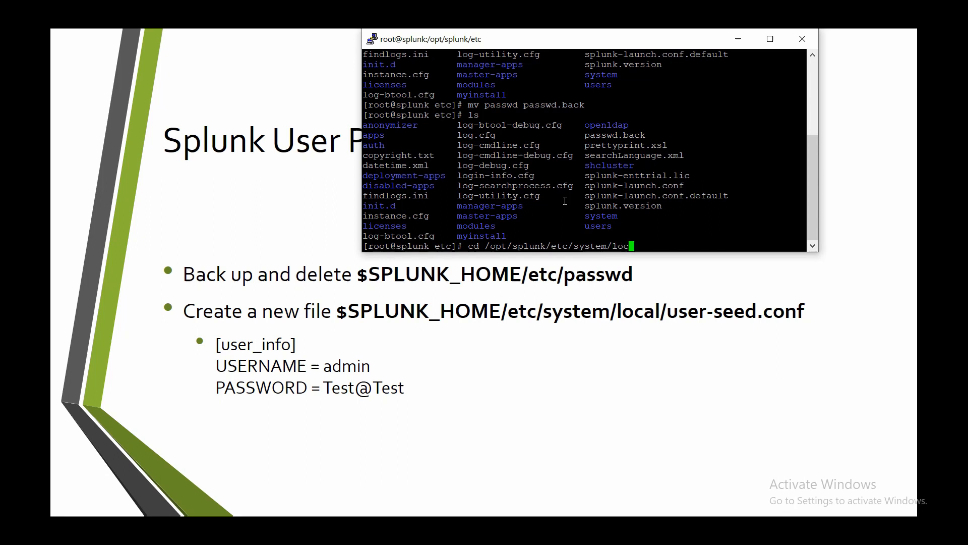
{"action": "key", "text": "Return"}
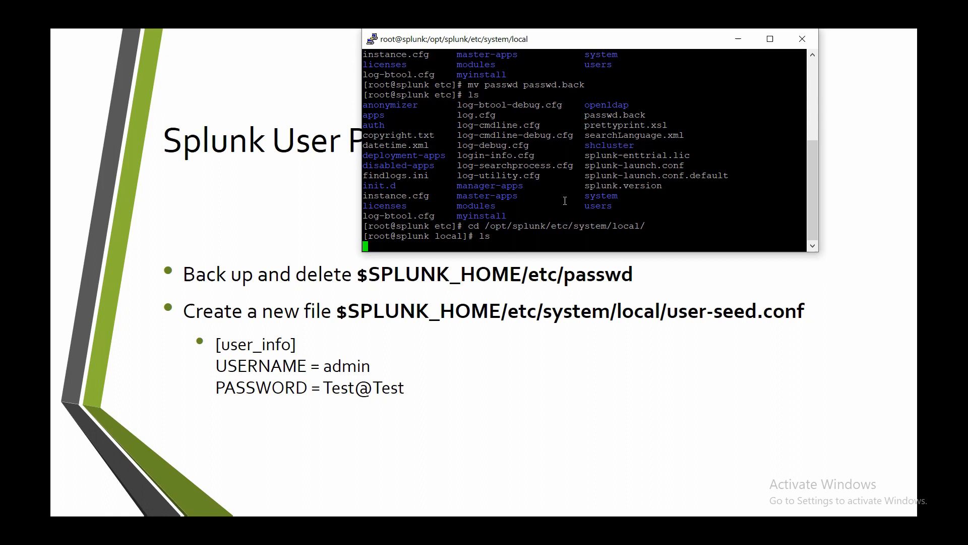
{"action": "key", "text": "Return"}
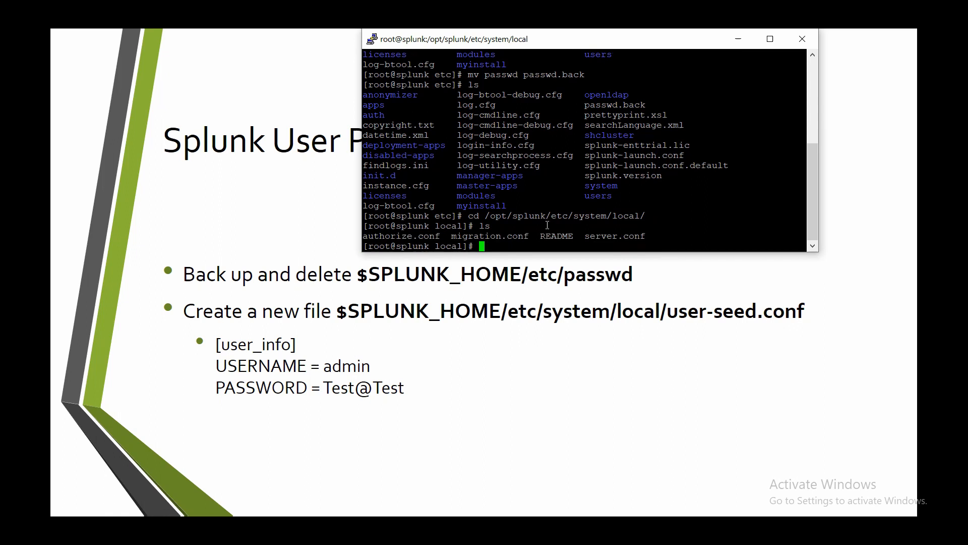
{"action": "type", "text": "vi"}
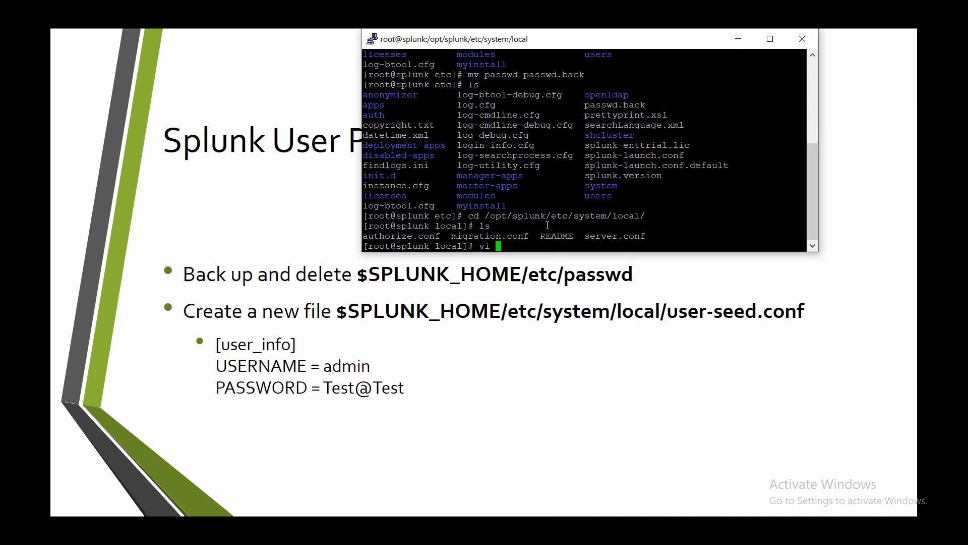
Create and open a new user-seed.conf file in vi.
{"action": "type", "text": "use"}
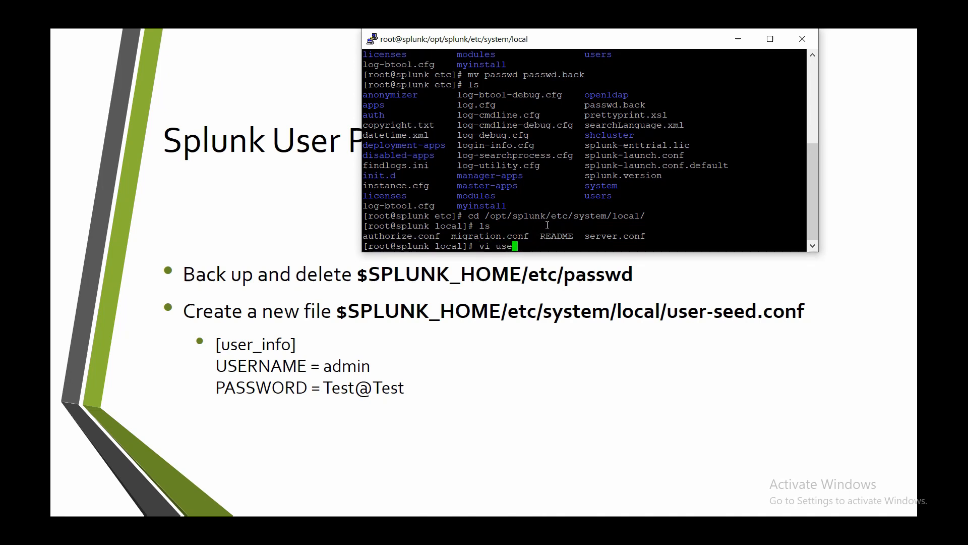
{"action": "type", "text": "r-"}
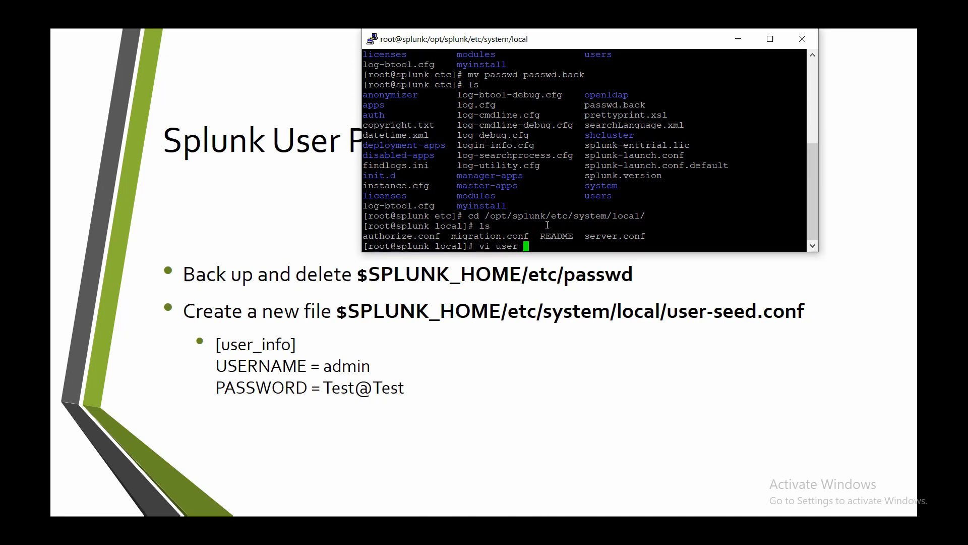
{"action": "type", "text": "seed"}
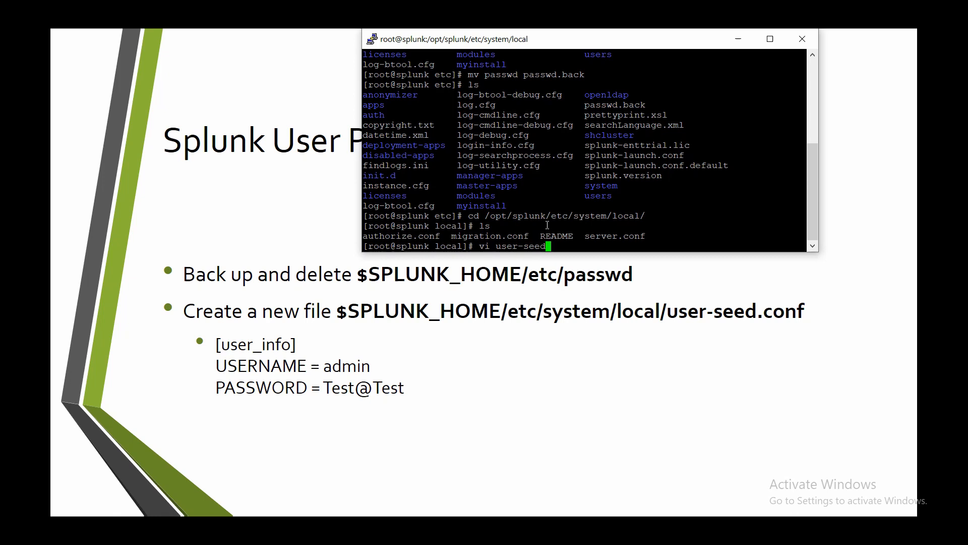
{"action": "type", "text": ".conf"}
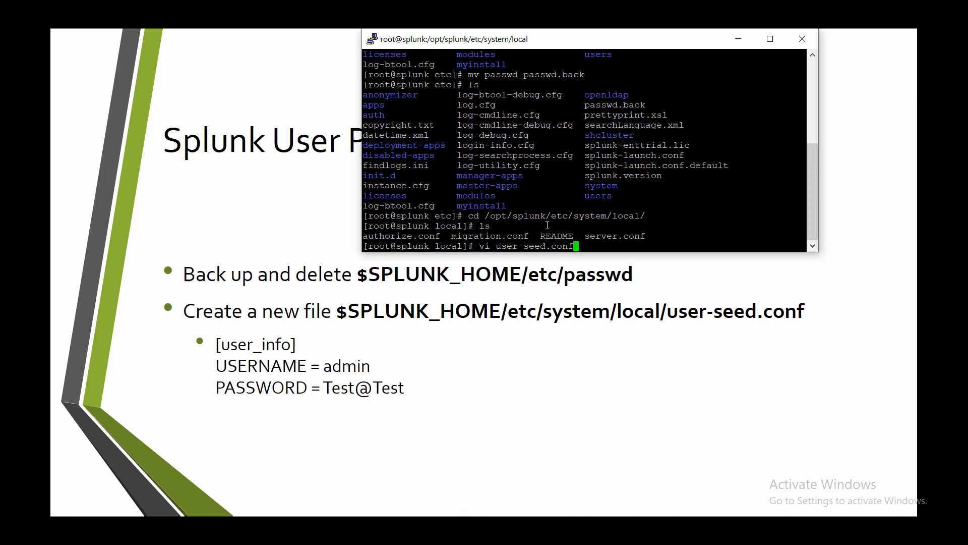
{"action": "key", "text": "Return"}
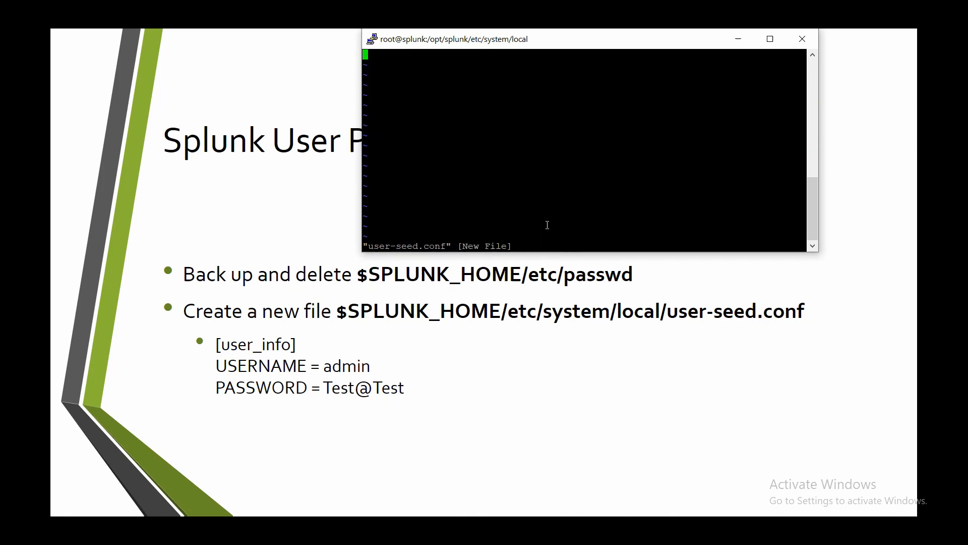
Insert a [user_info] section with USERNAME=admin.
{"action": "key", "text": "i"}
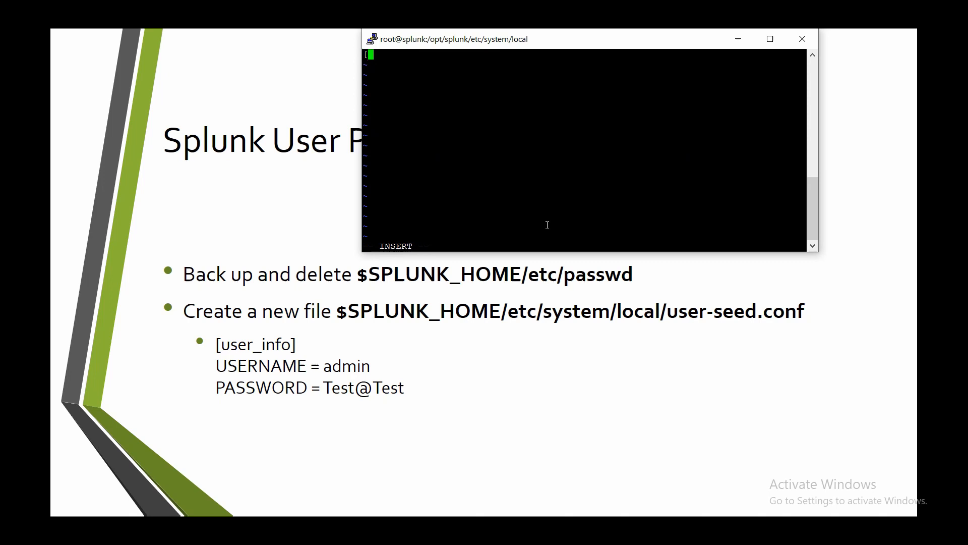
{"action": "type", "text": "[user"}
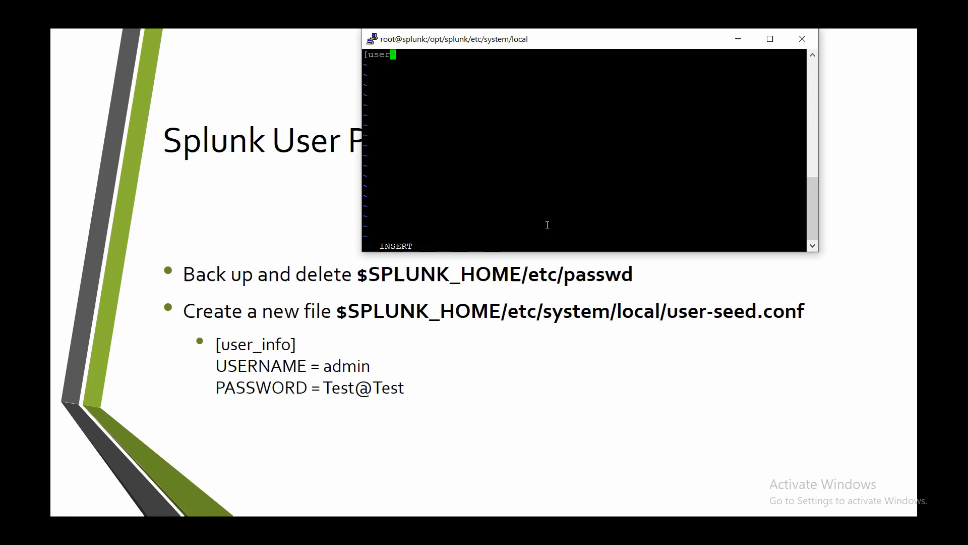
{"action": "type", "text": "_"}
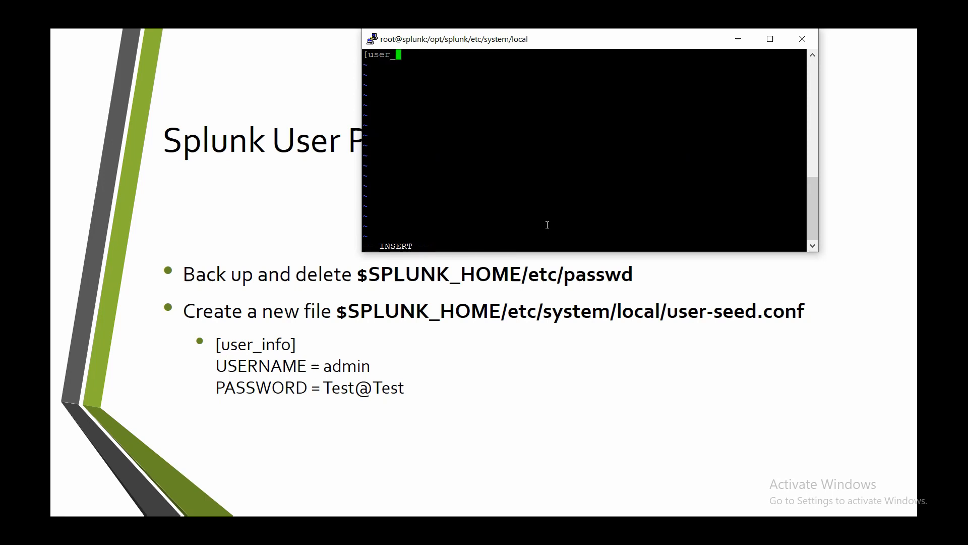
{"action": "type", "text": "_info"}
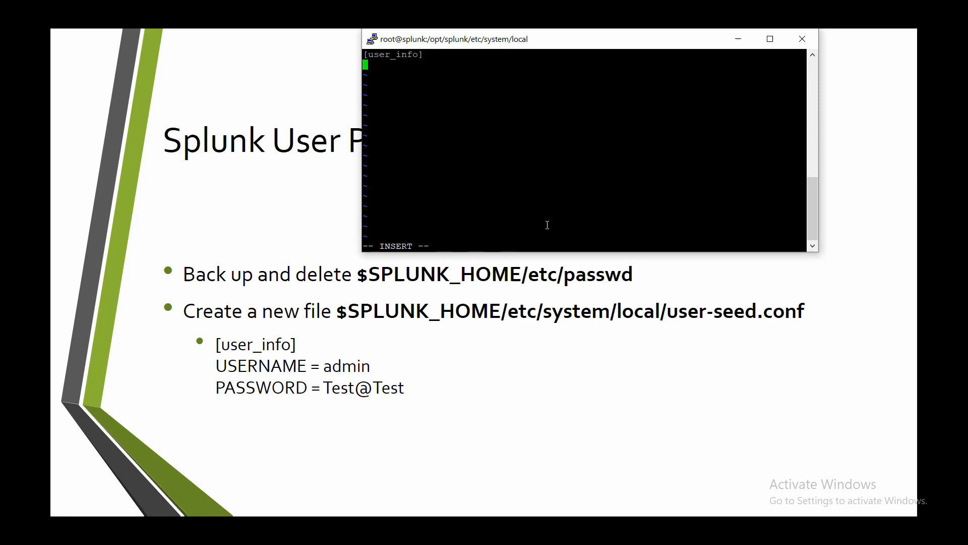
{"action": "type", "text": "USE"}
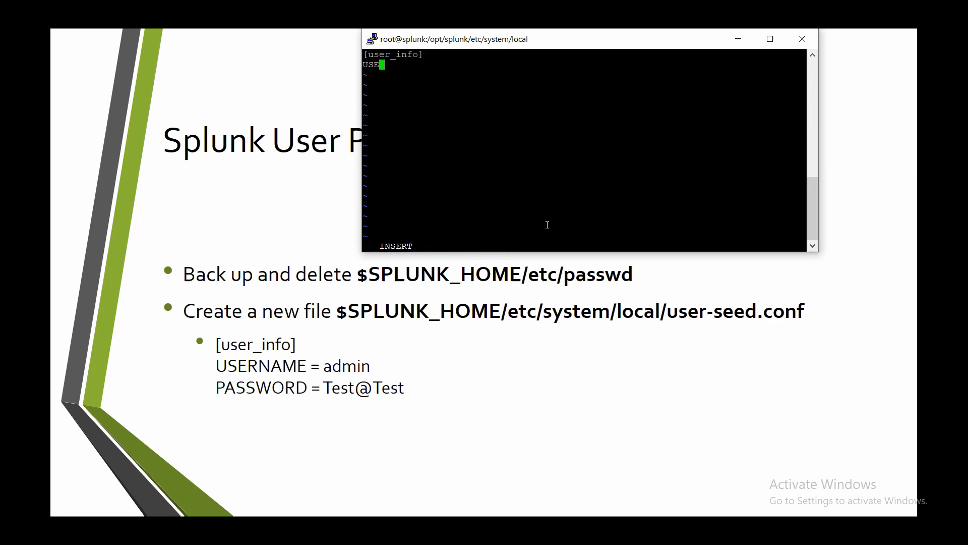
{"action": "type", "text": "RNAME"}
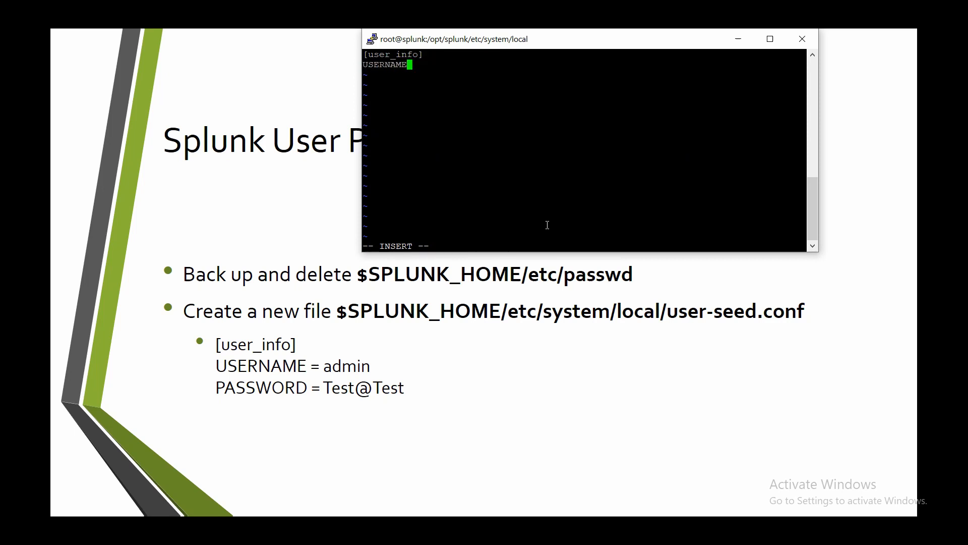
{"action": "type", "text": "=admin"}
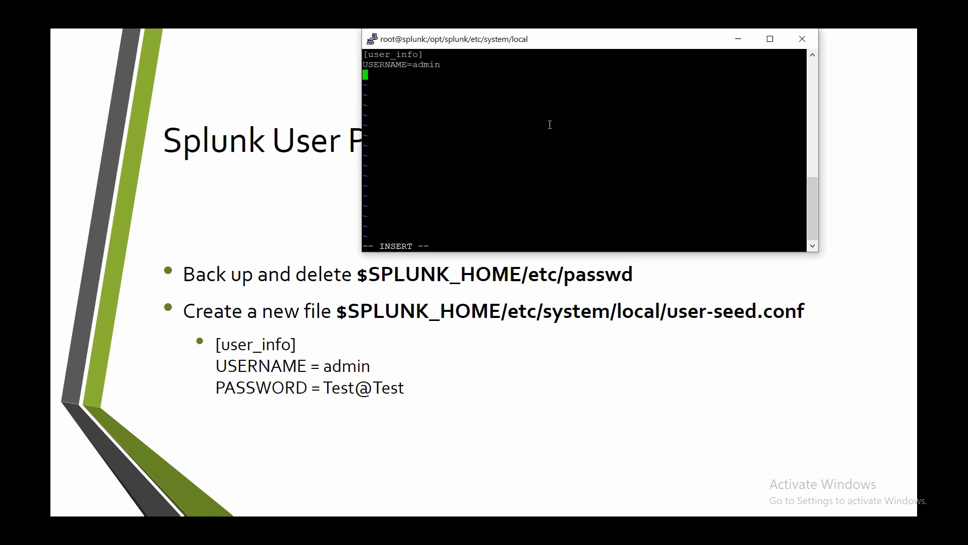
{"action": "type", "text": "P"}
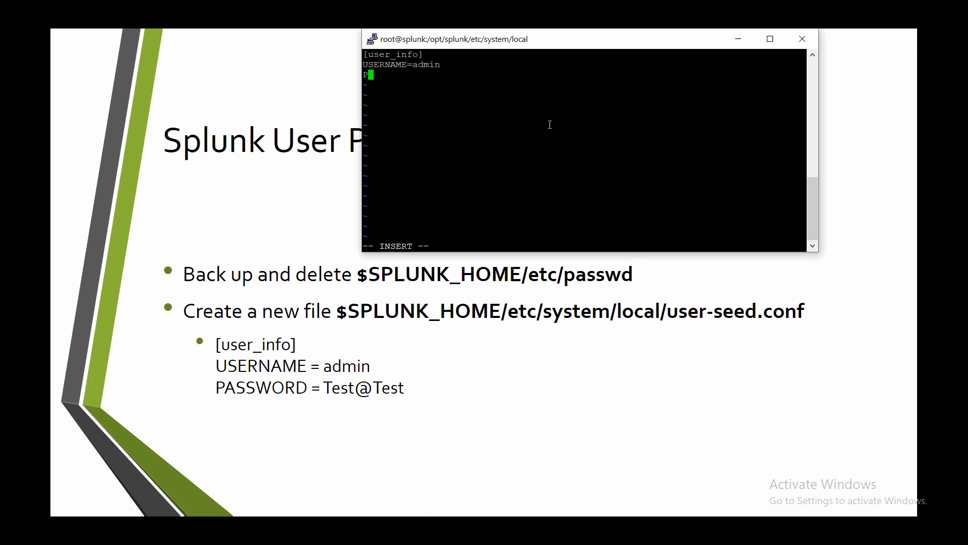
{"action": "type", "text": "ASS"}
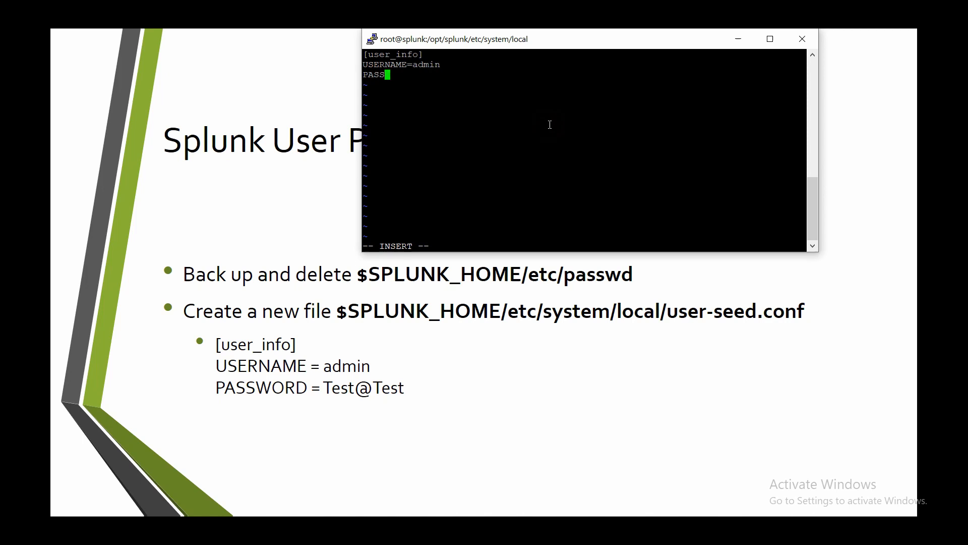
{"action": "type", "text": "WORD"}
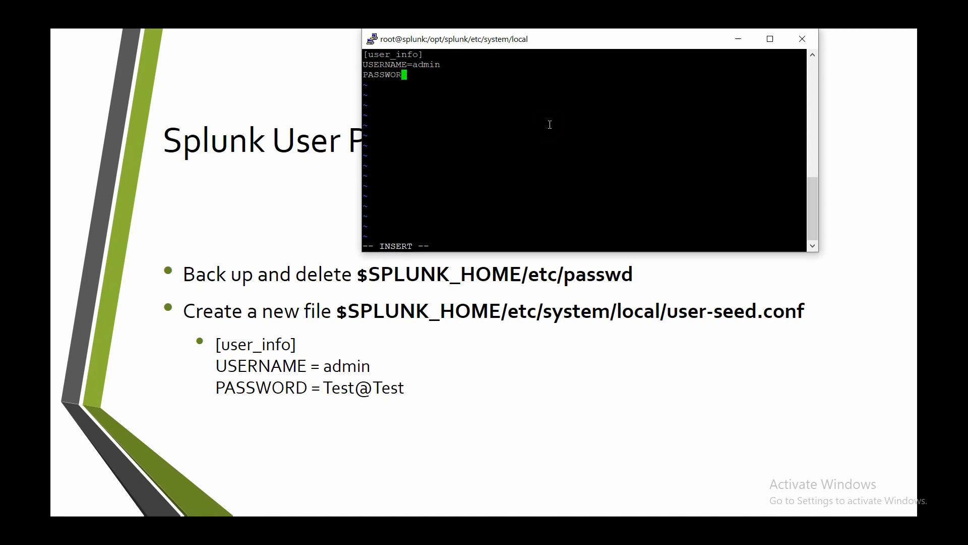
{"action": "type", "text": "="}
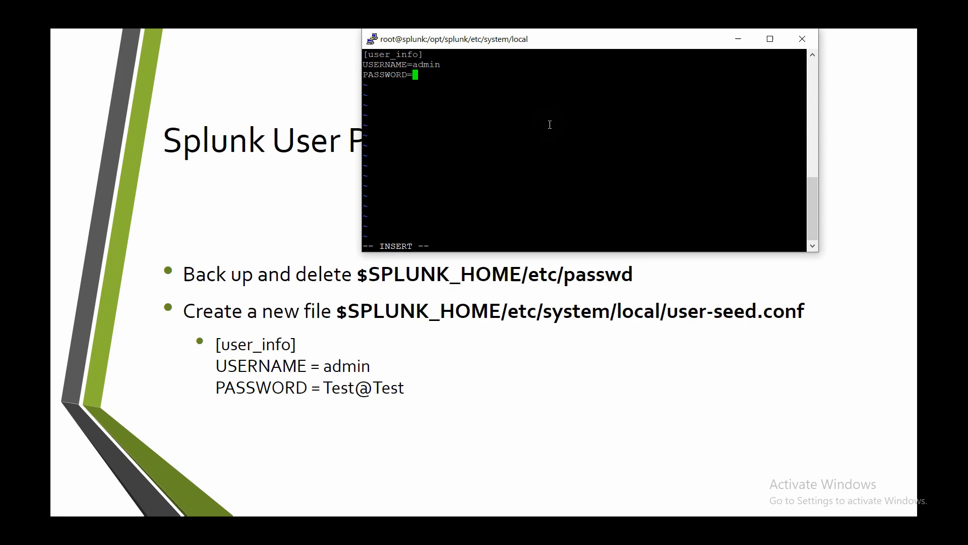
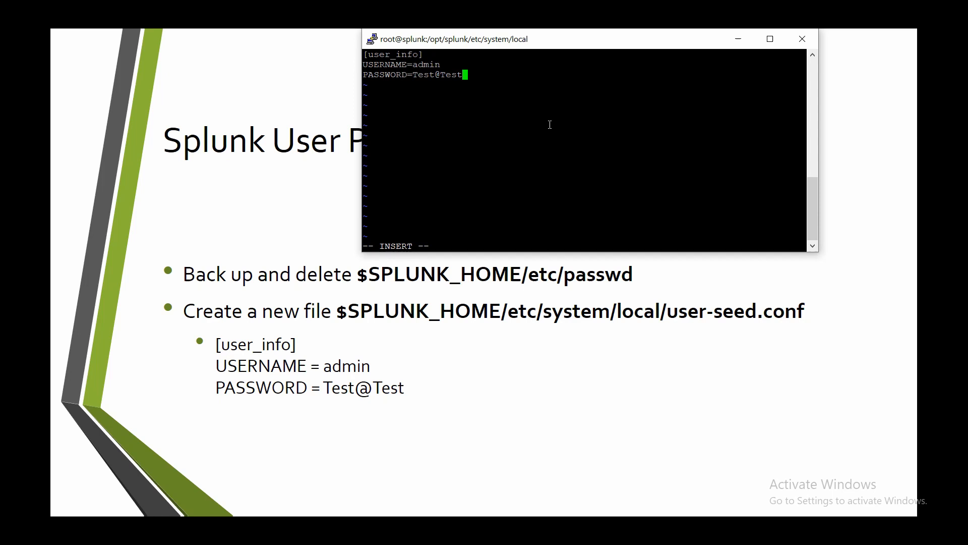
{"action": "key", "text": "Escape"}
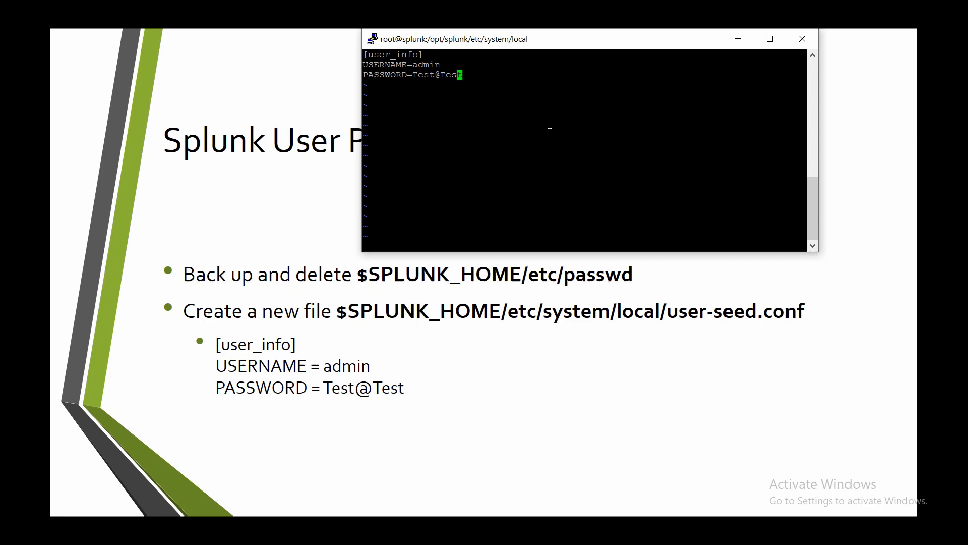
{"action": "type", "text": ":wq"}
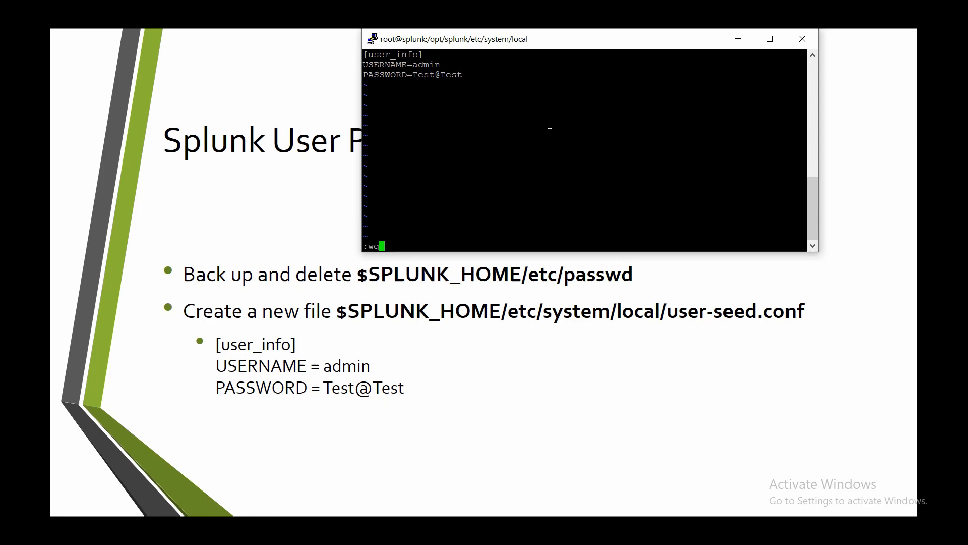
{"action": "key", "text": "Return"}
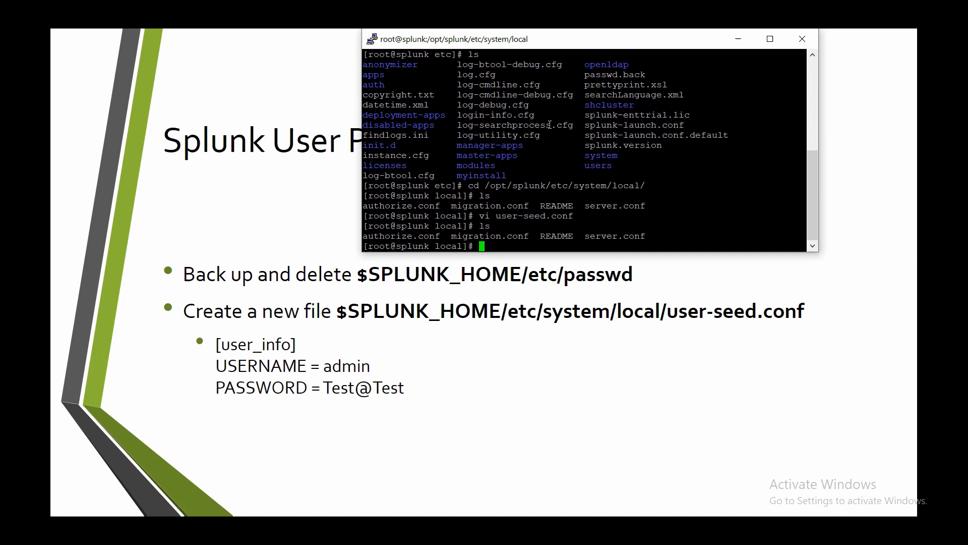
Change back into the /opt/splunk/ folder and relist its contents.
{"action": "type", "text": "cd /"}
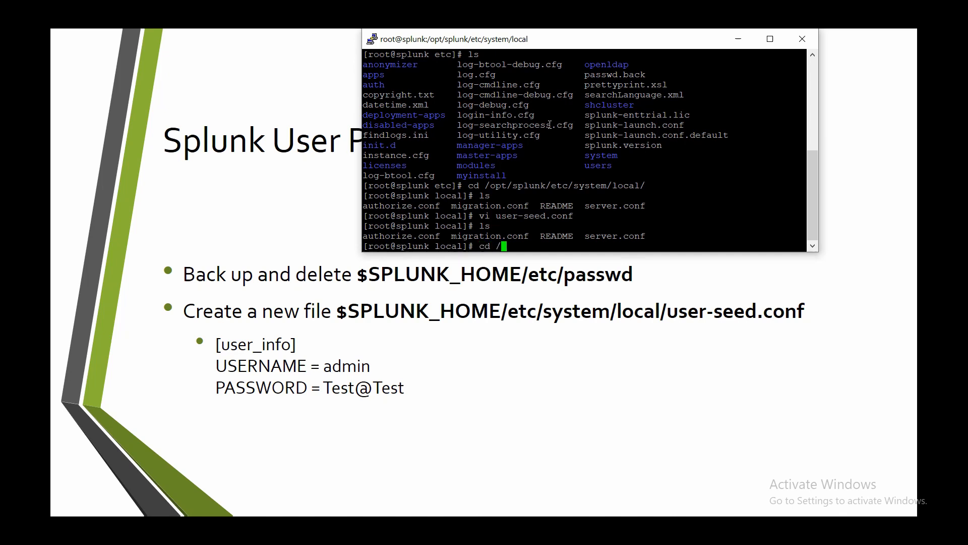
{"action": "type", "text": "opt/splunk/"}
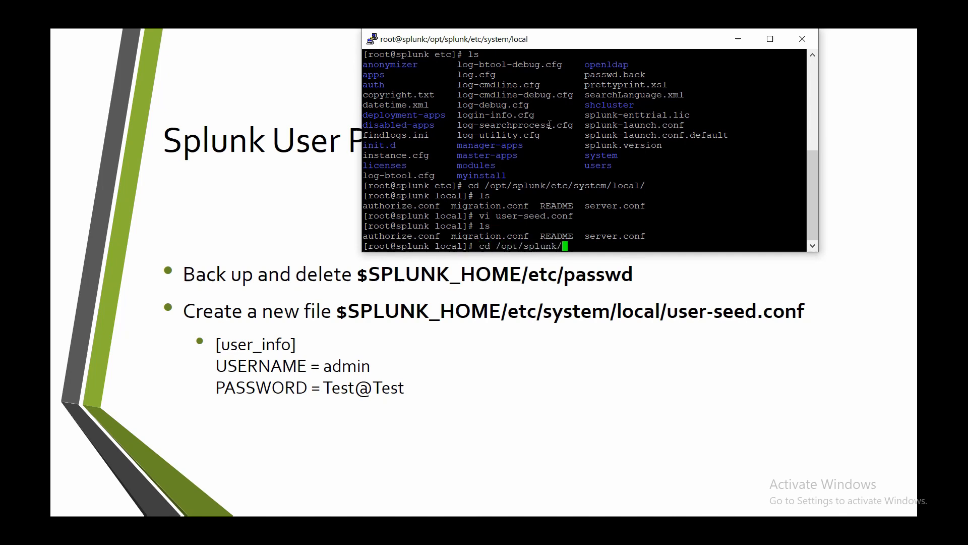
{"action": "key", "text": "Return"}
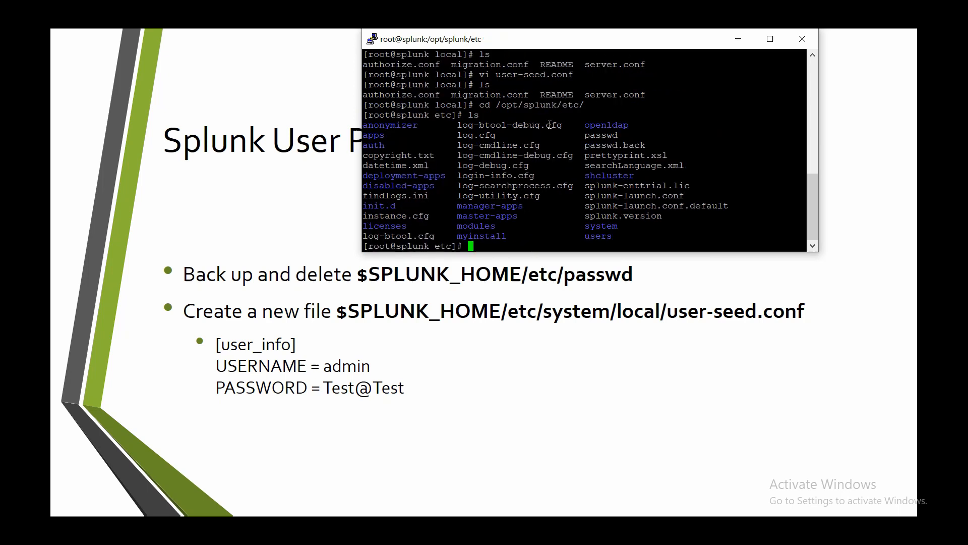
{"action": "mouse_move", "coordinate": [590, 136]}
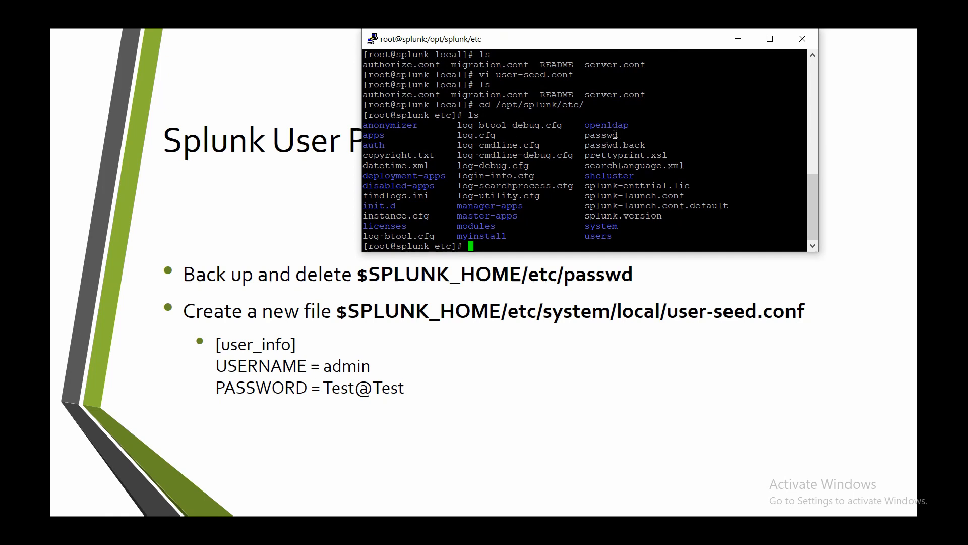
{"action": "mouse_move", "coordinate": [527, 235]}
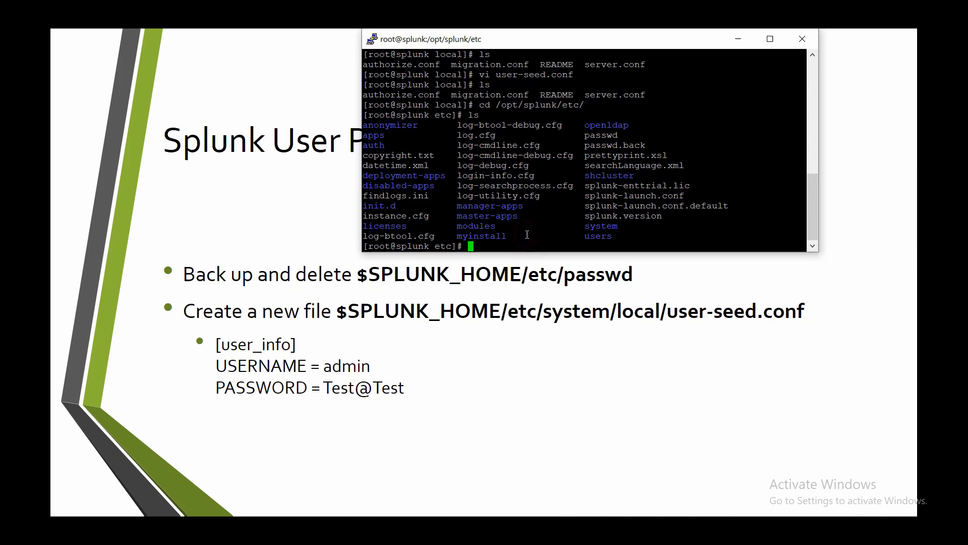
Enter the /opt/splunk/bin/splunk command path, correcting a typo along the way.
{"action": "type", "text": "/opt/p"}
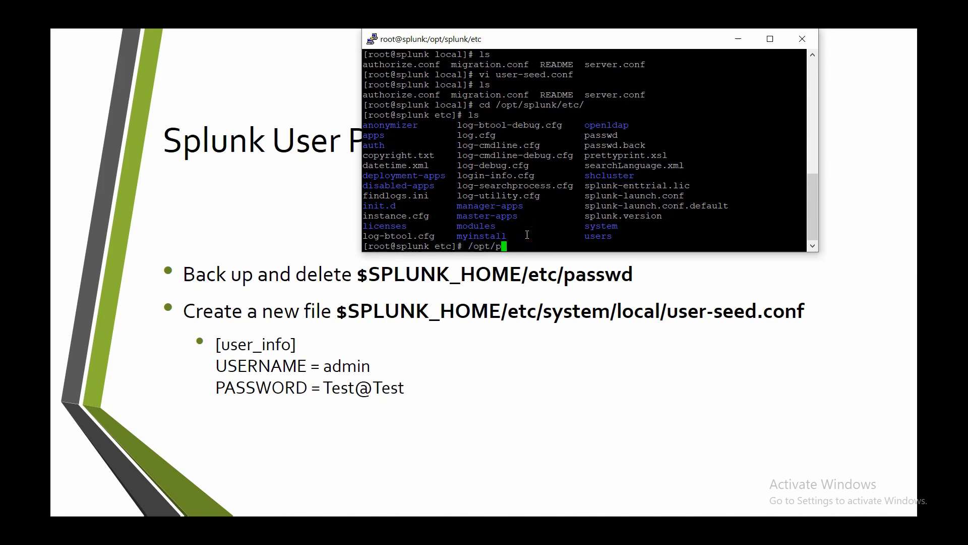
{"action": "key", "text": "Backspace"}
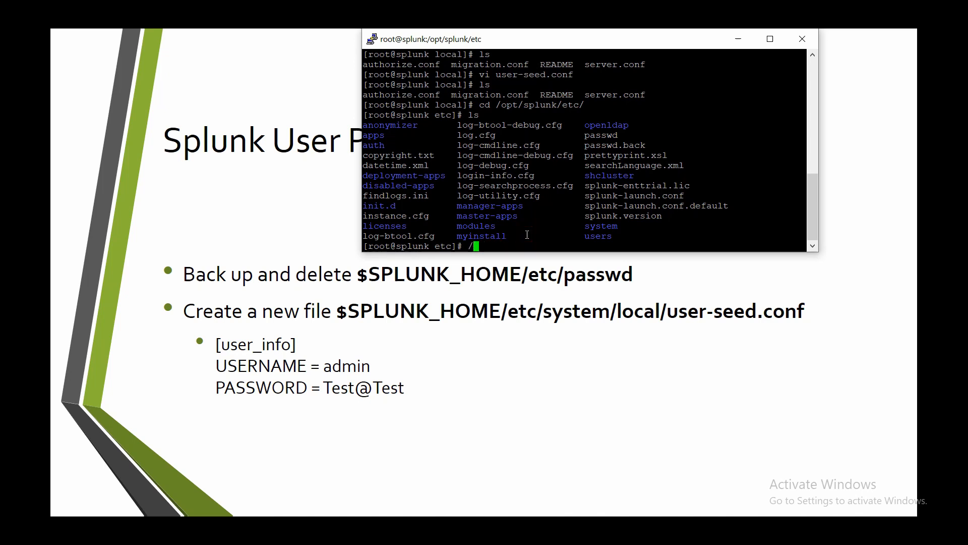
{"action": "key", "text": "Backspace"}
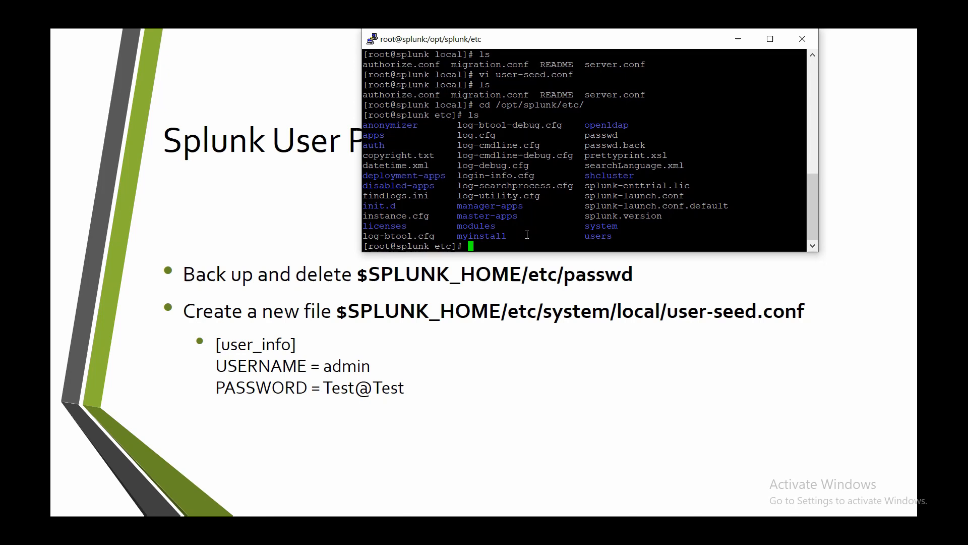
{"action": "type", "text": "/opt/sp"}
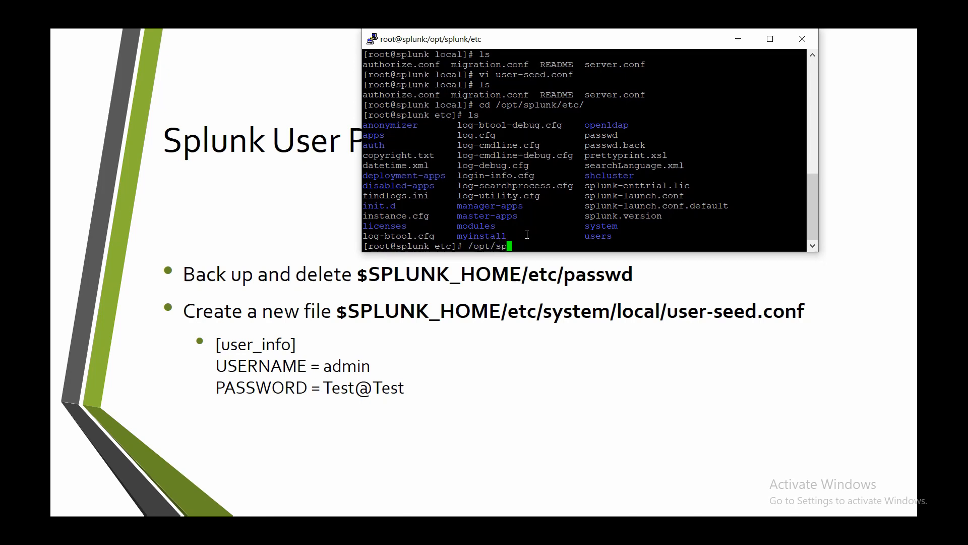
{"action": "type", "text": "lunk/"}
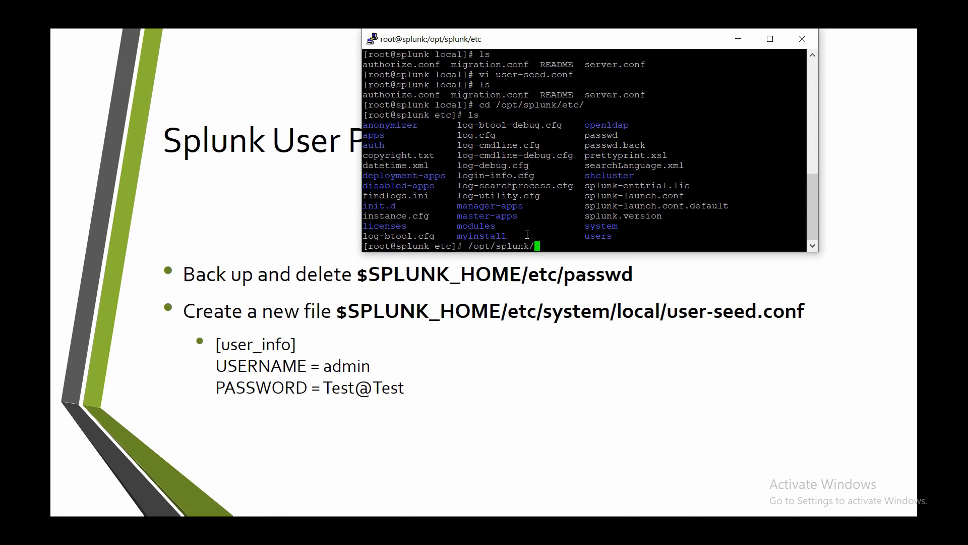
{"action": "type", "text": "bin/"}
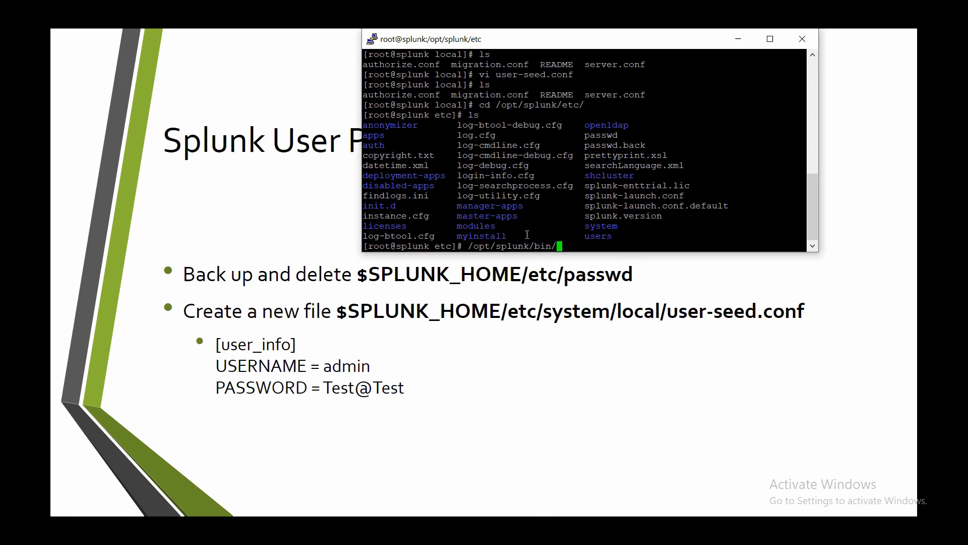
{"action": "type", "text": "splunk"}
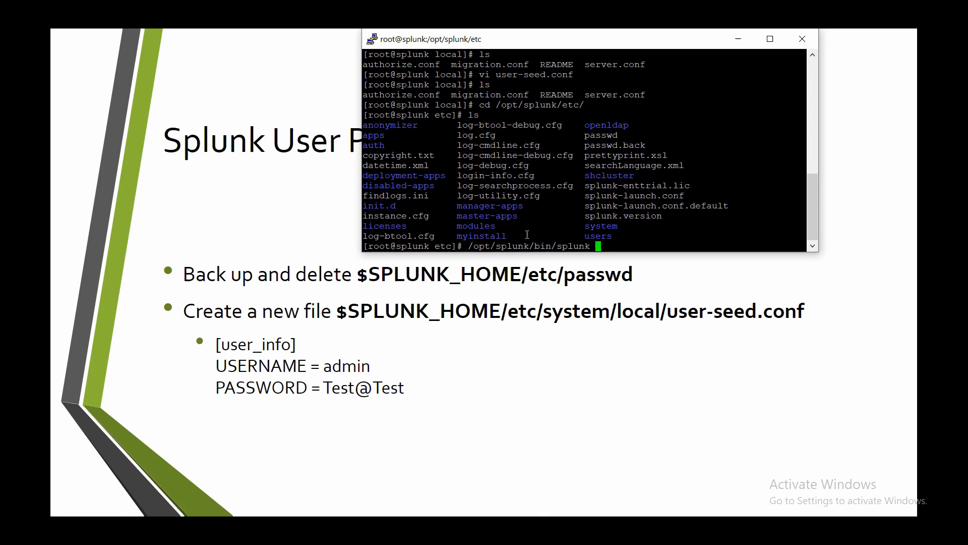
Run /opt/splunk/bin/splunk restart to restart the Splunk service.
{"action": "type", "text": "restart"}
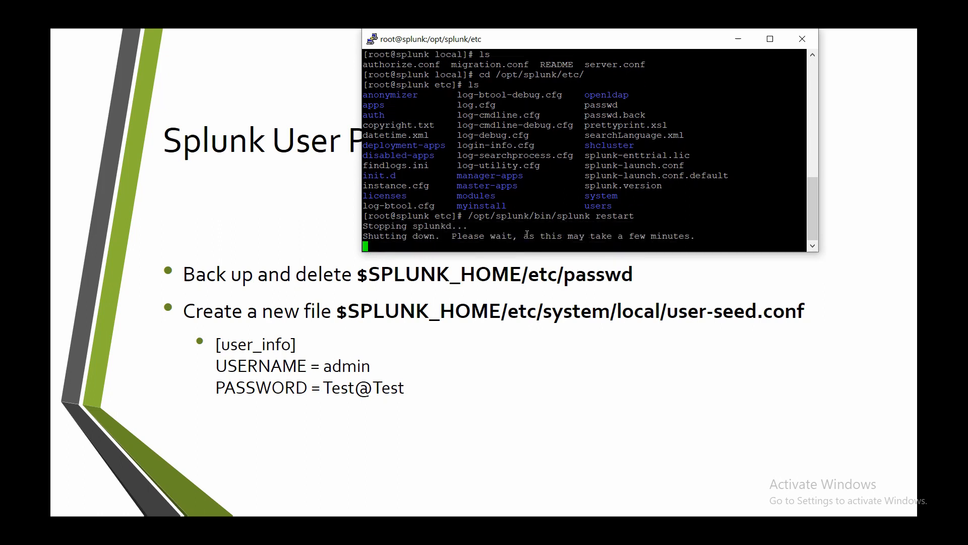
{"action": "mouse_move", "coordinate": [528, 235]}
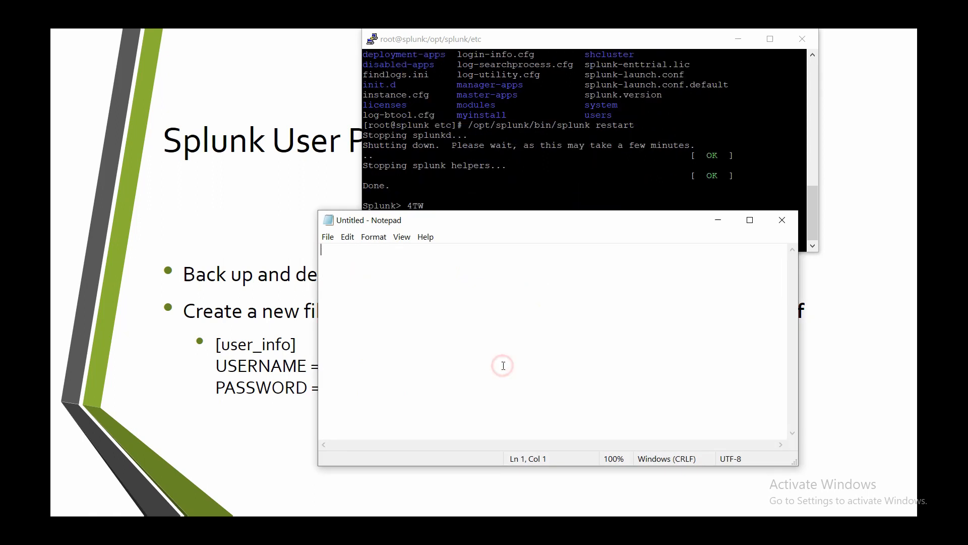
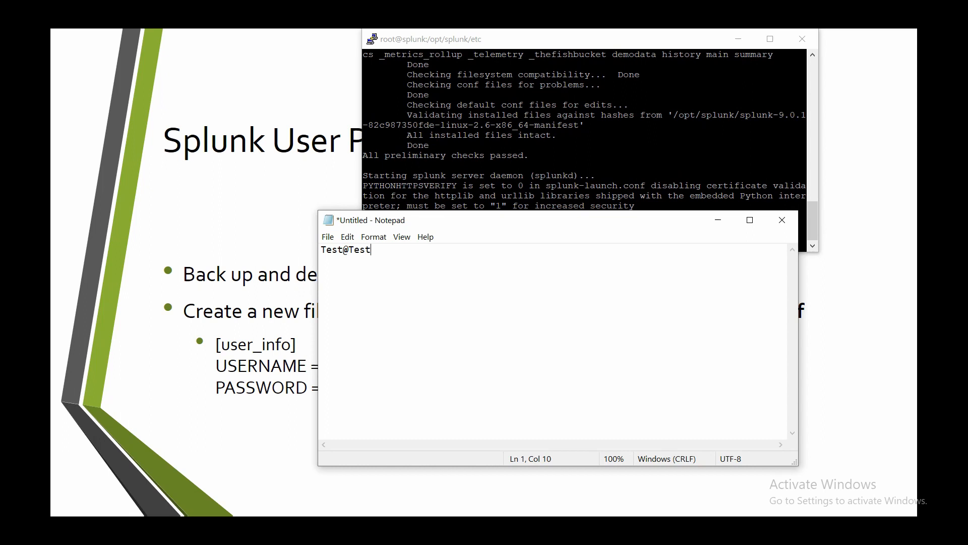
{"action": "key", "text": "ctrl+a"}
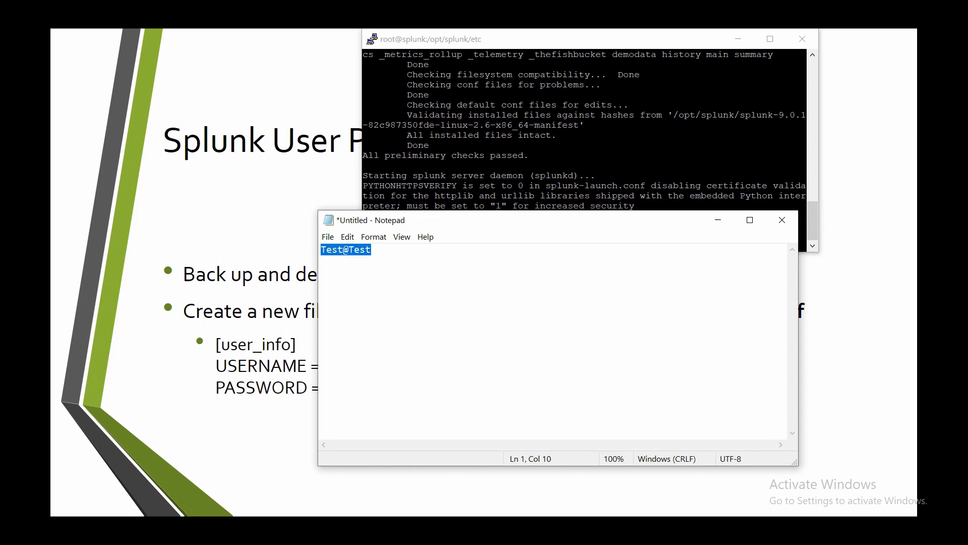
{"action": "mouse_move", "coordinate": [639, 196]}
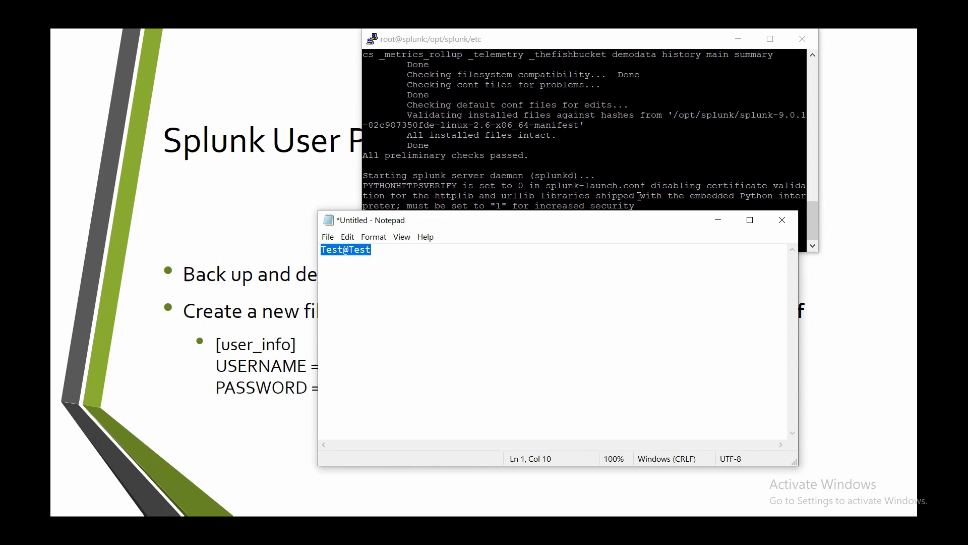
{"action": "left_click", "coordinate": [587, 154]}
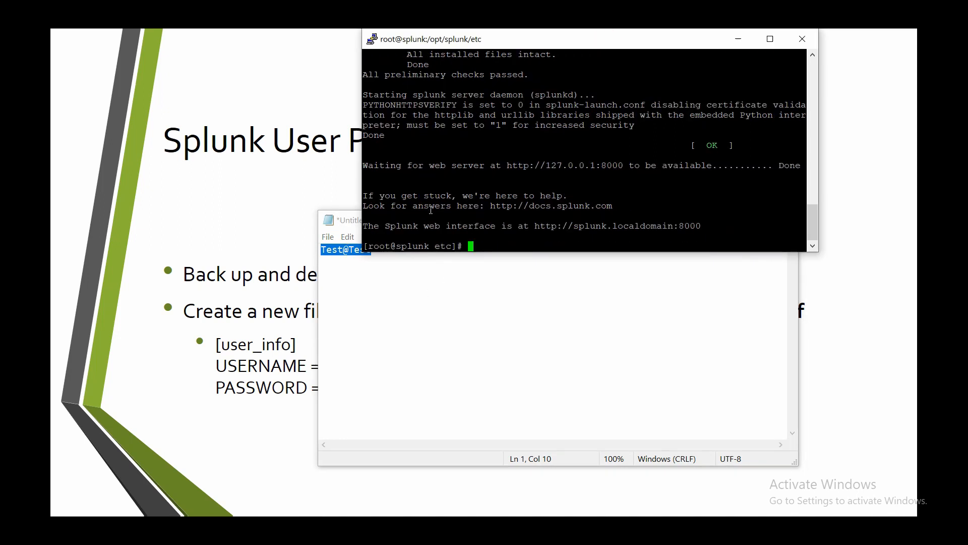
{"action": "mouse_move", "coordinate": [355, 212]}
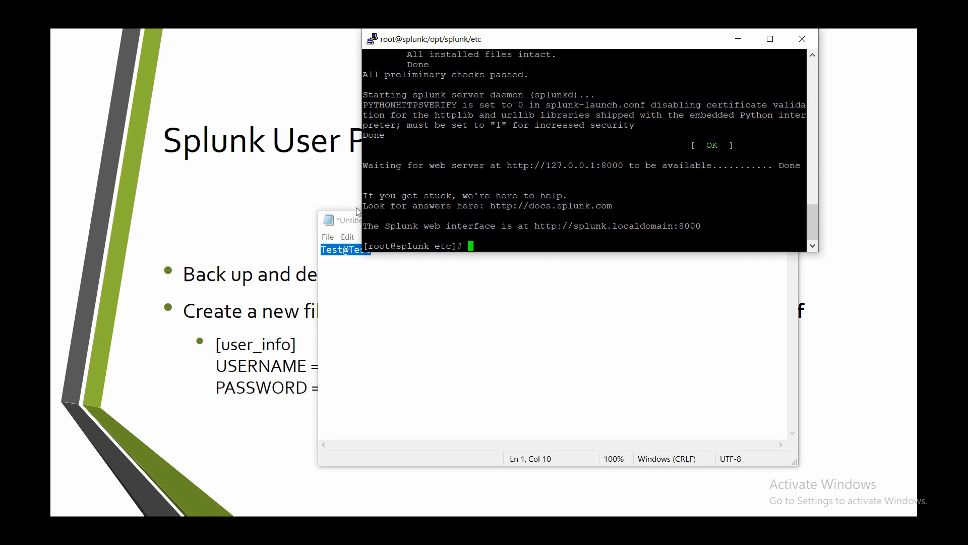
{"action": "mouse_move", "coordinate": [626, 107]}
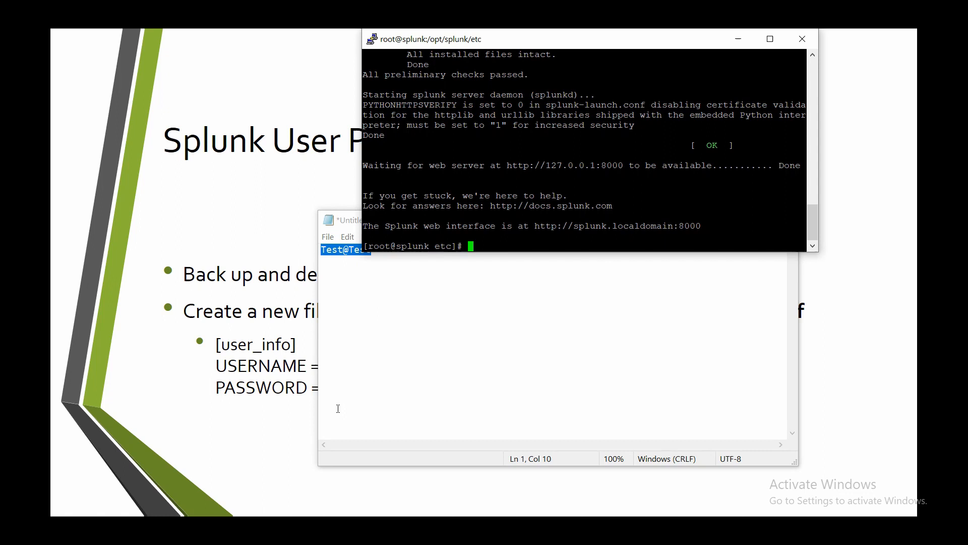
{"action": "mouse_move", "coordinate": [296, 406]}
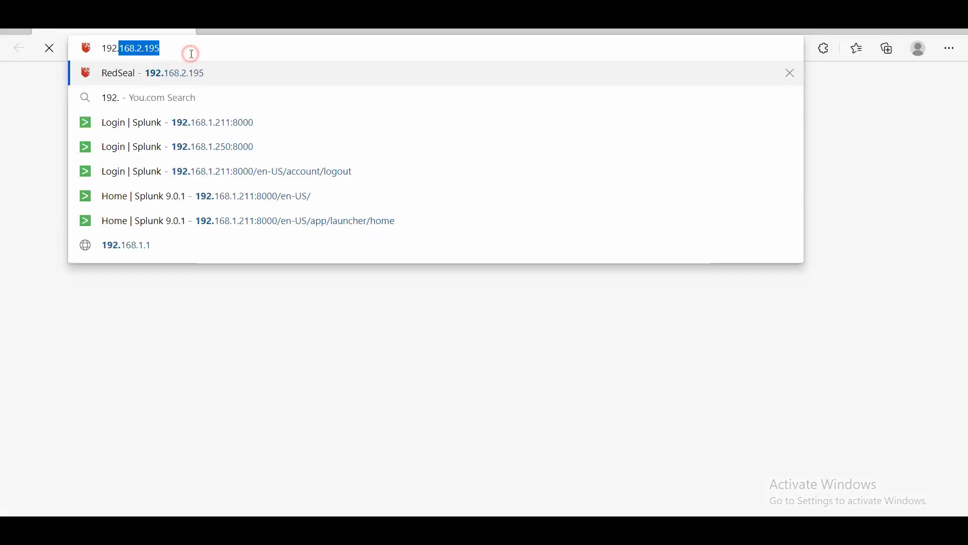
Load the Splunk login page at 192.168.1.211:8000 and focus the Username field.
{"action": "left_click", "coordinate": [212, 122]}
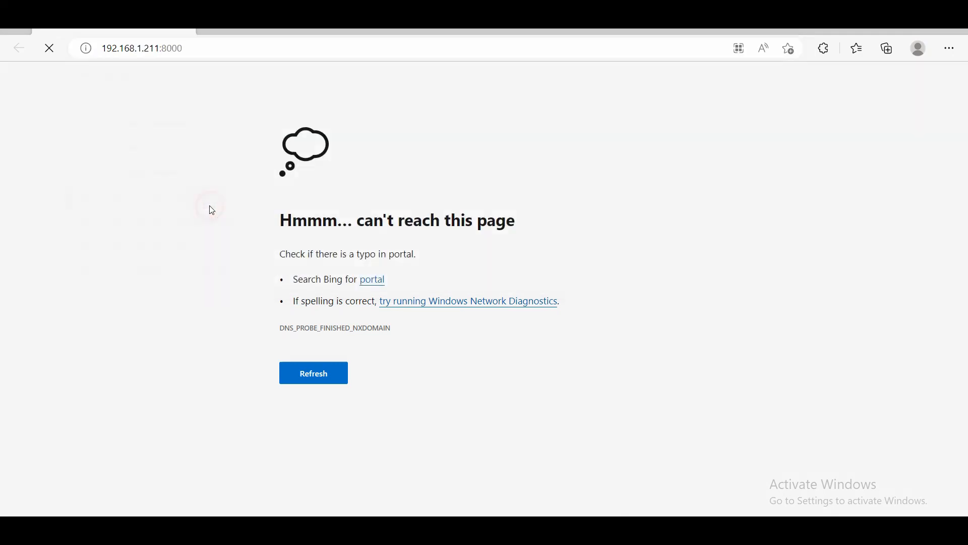
{"action": "left_click", "coordinate": [313, 373]}
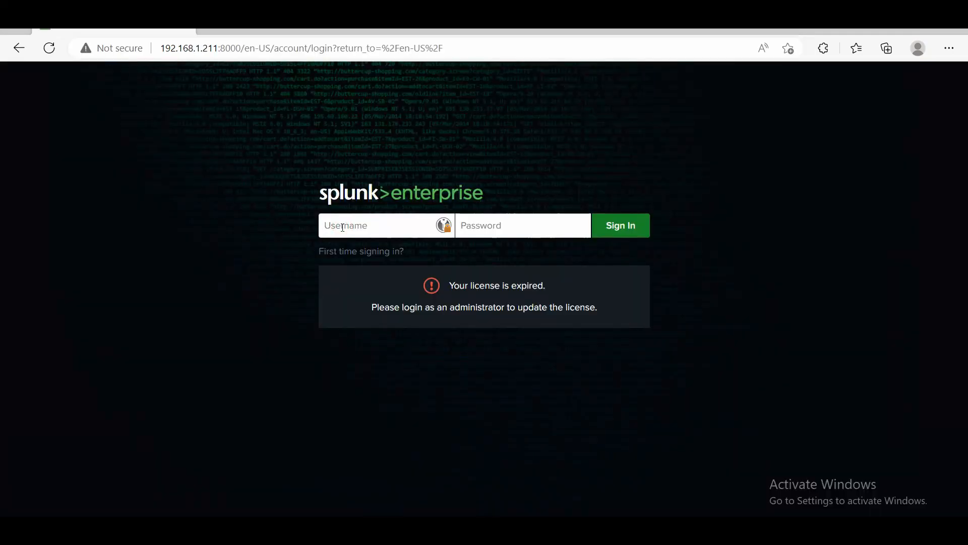